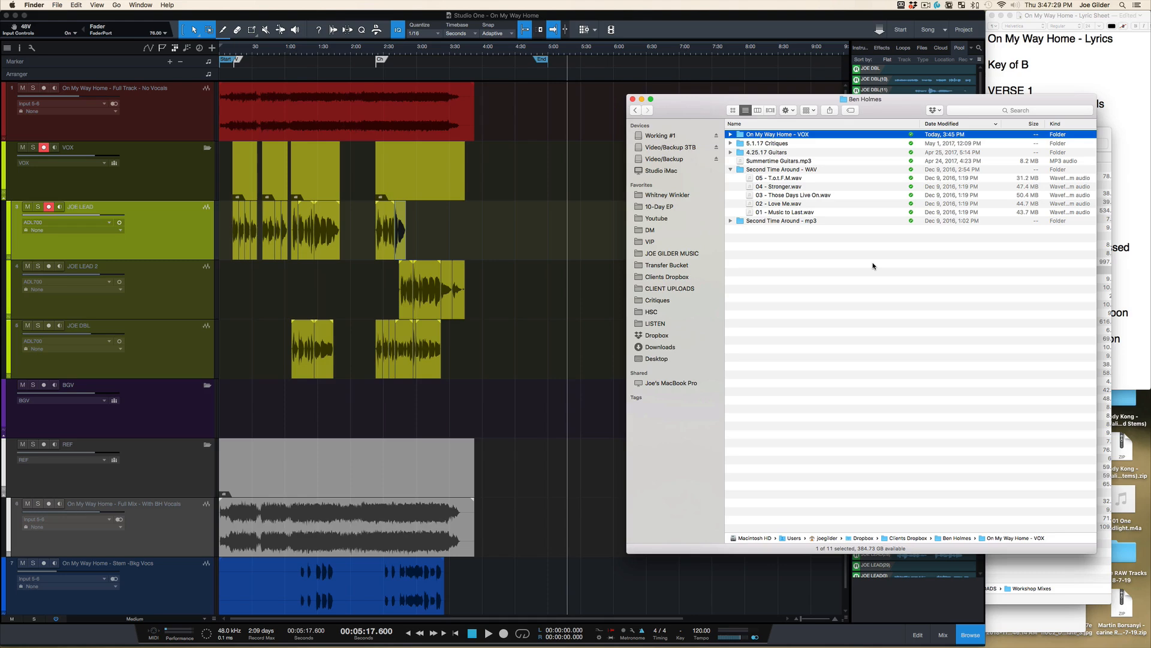
mouse_move(496, 281)
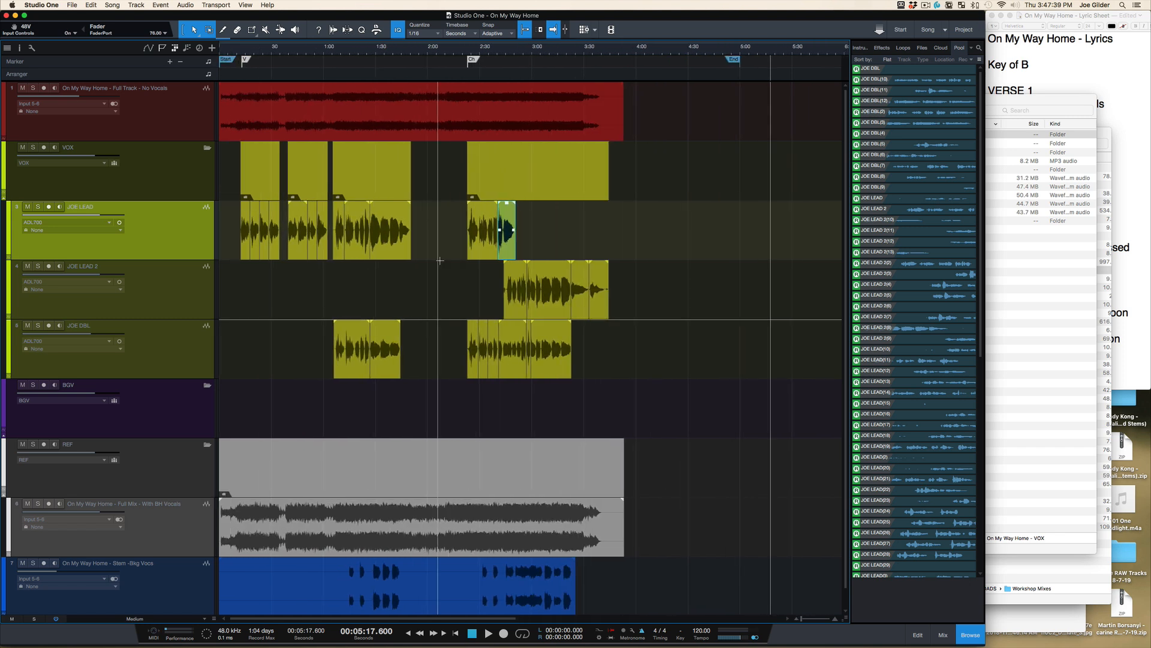
mouse_move(679, 237)
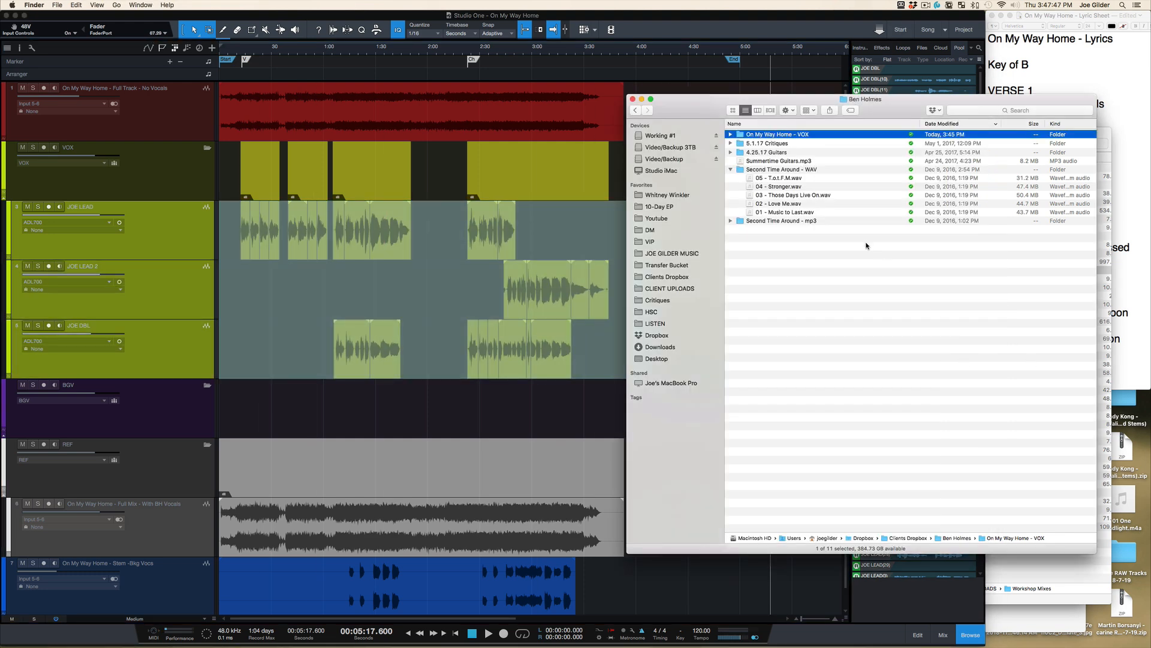
mouse_move(736, 246)
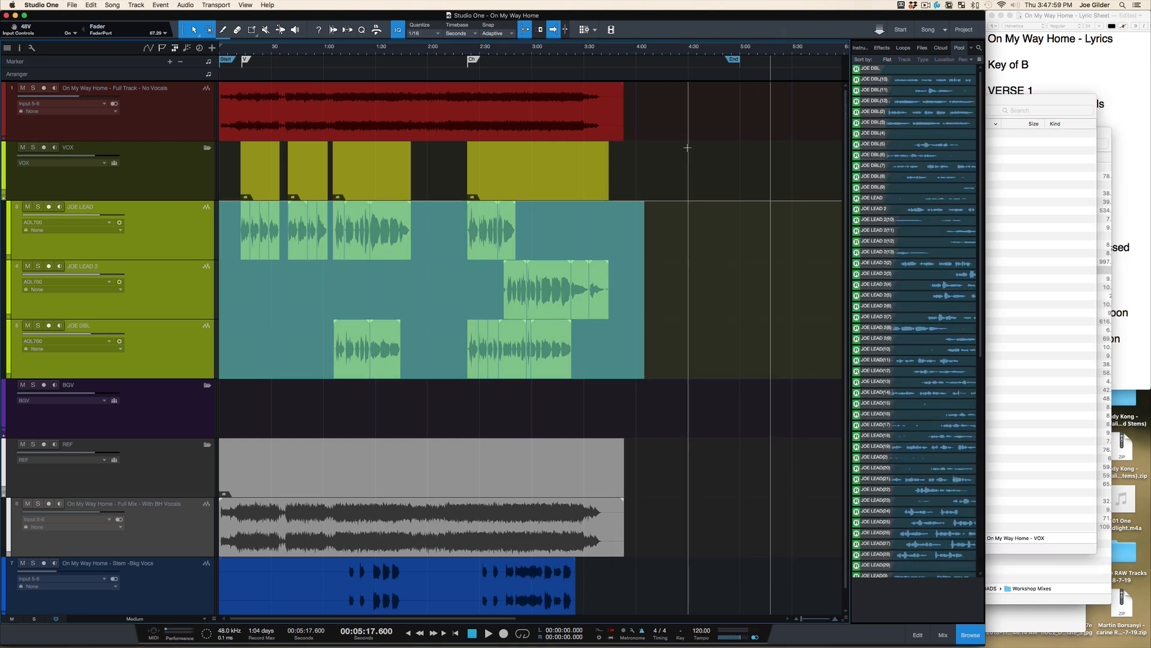
left_click(136, 4)
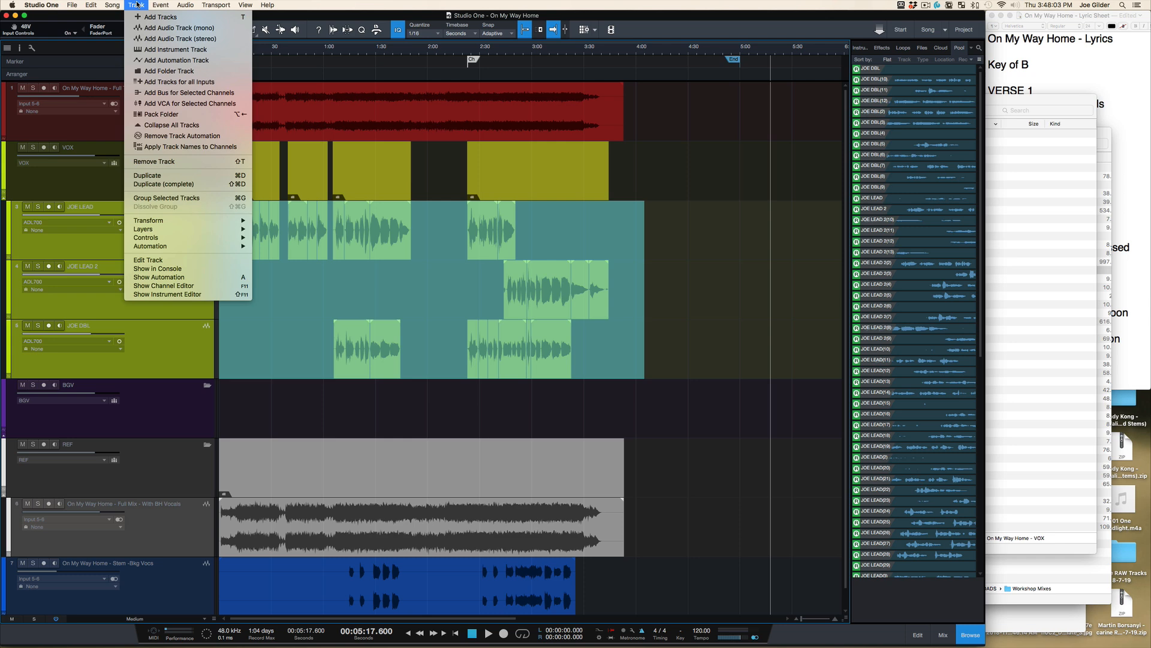
left_click(111, 5)
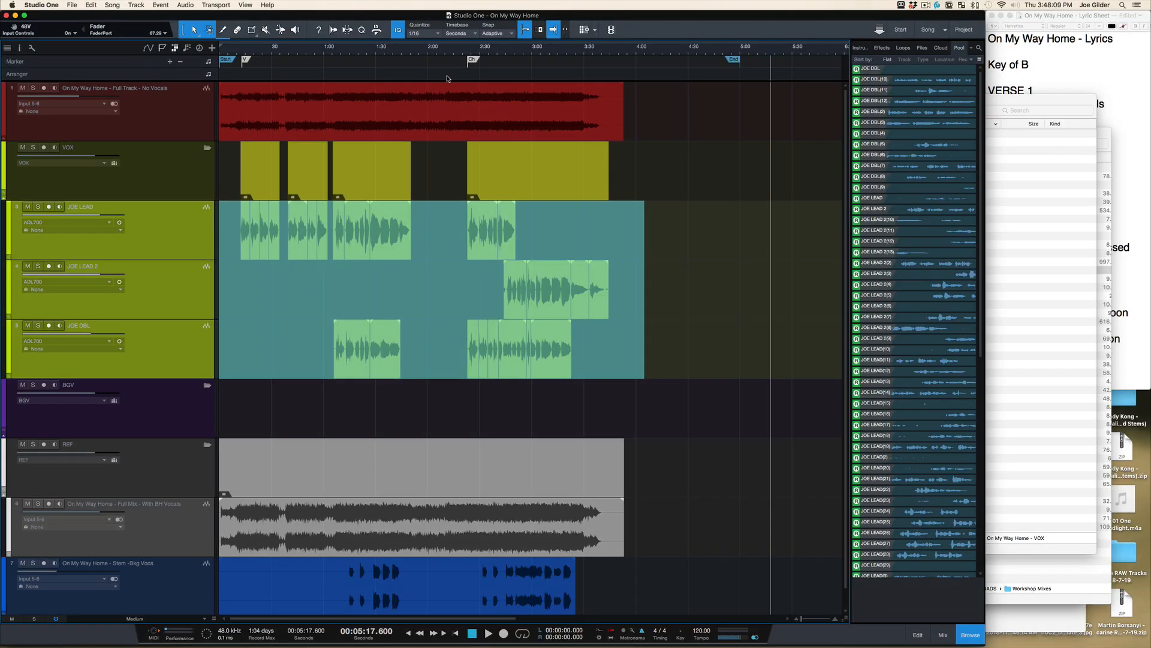
mouse_move(387, 206)
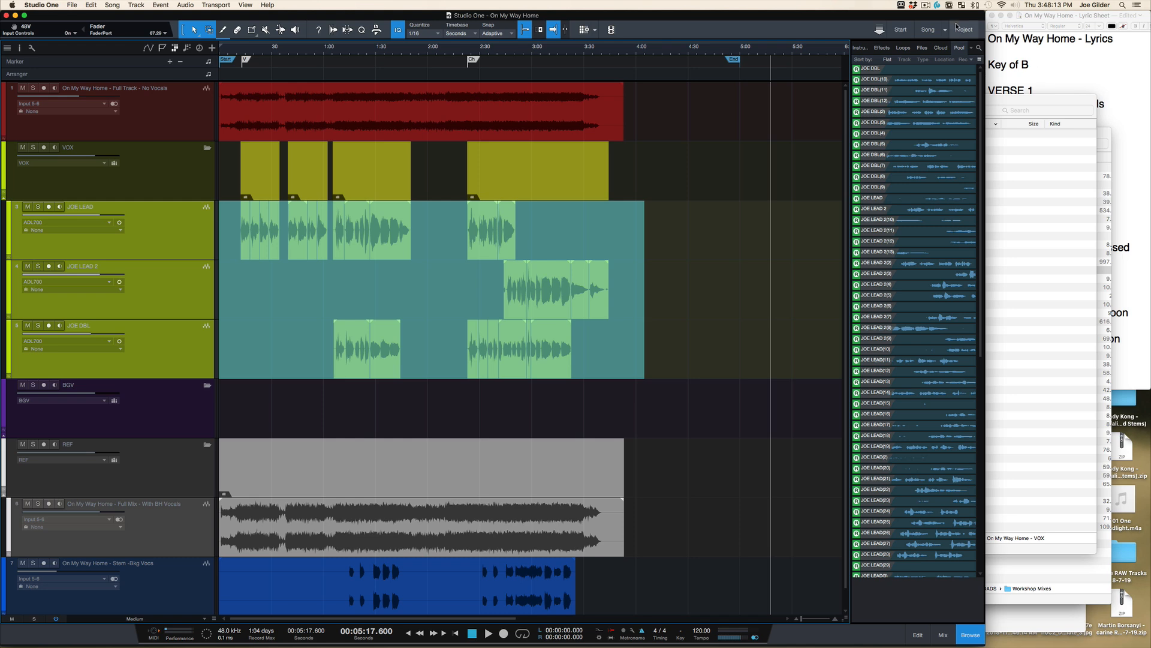
left_click(946, 47)
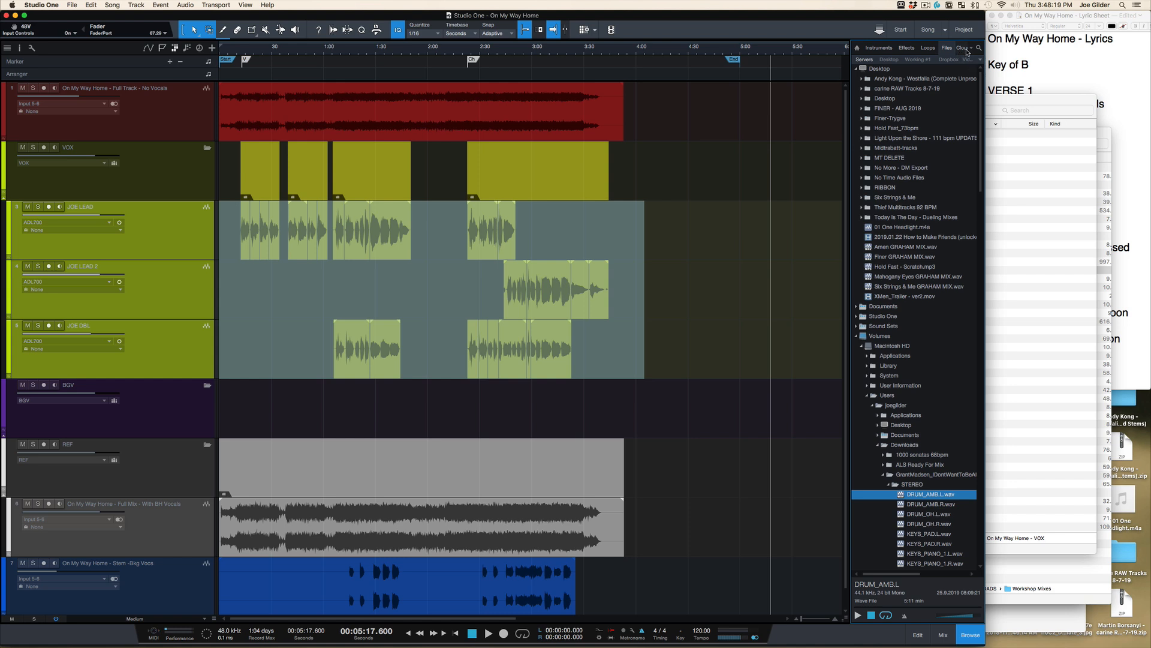
mouse_move(897, 294)
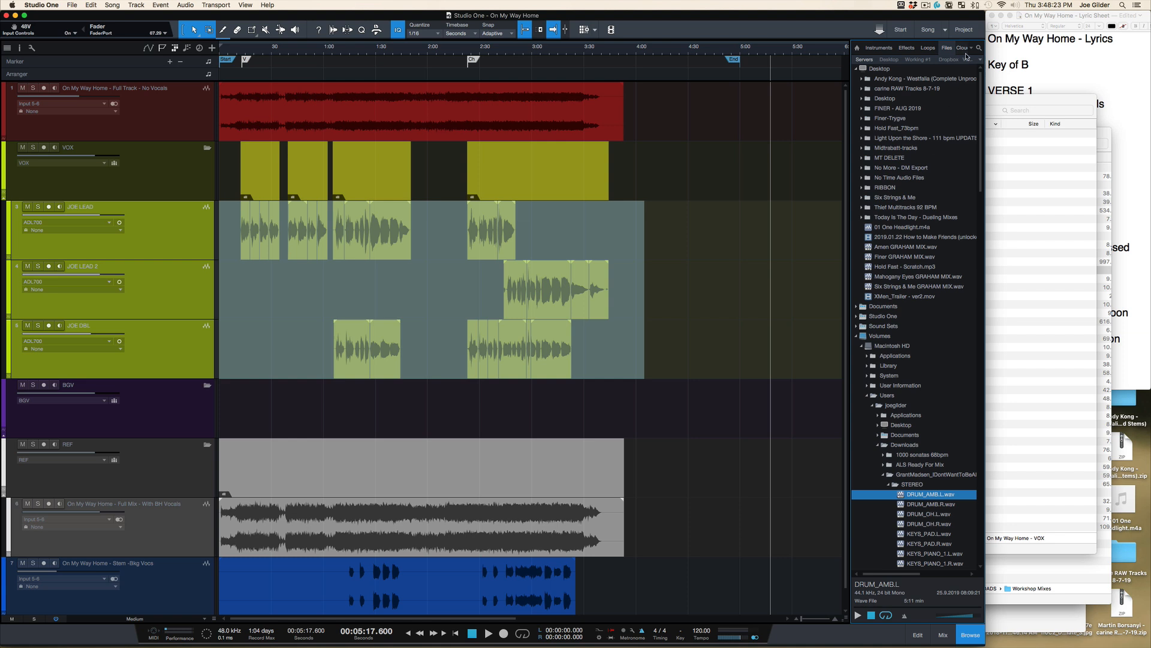
left_click(948, 59)
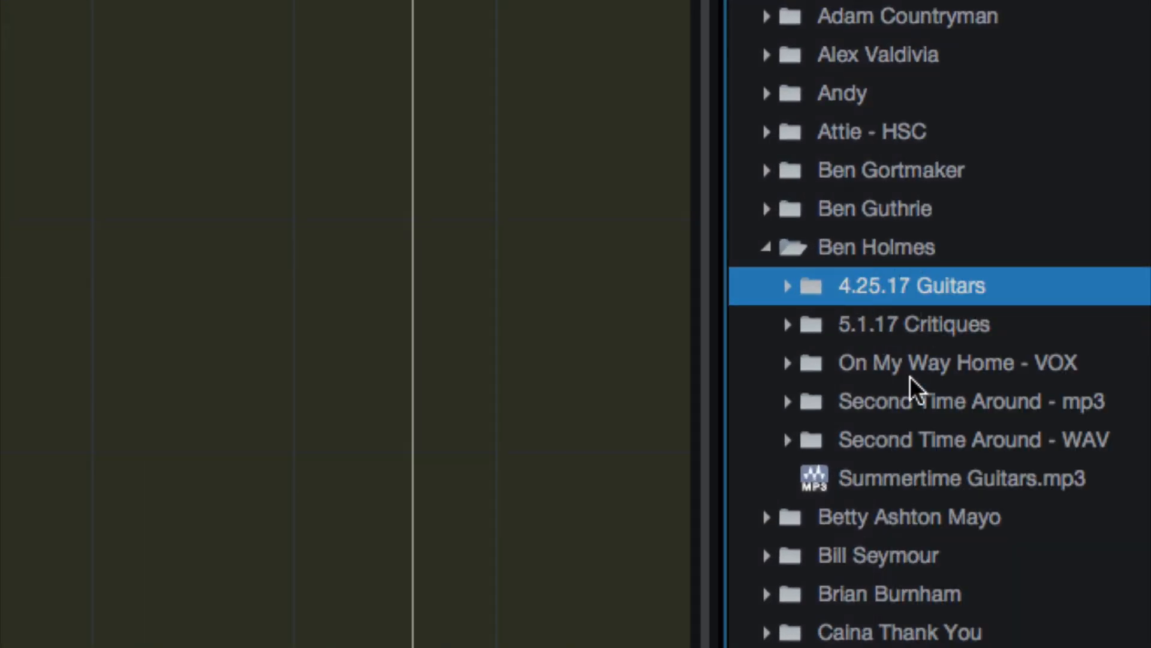
left_click(955, 363)
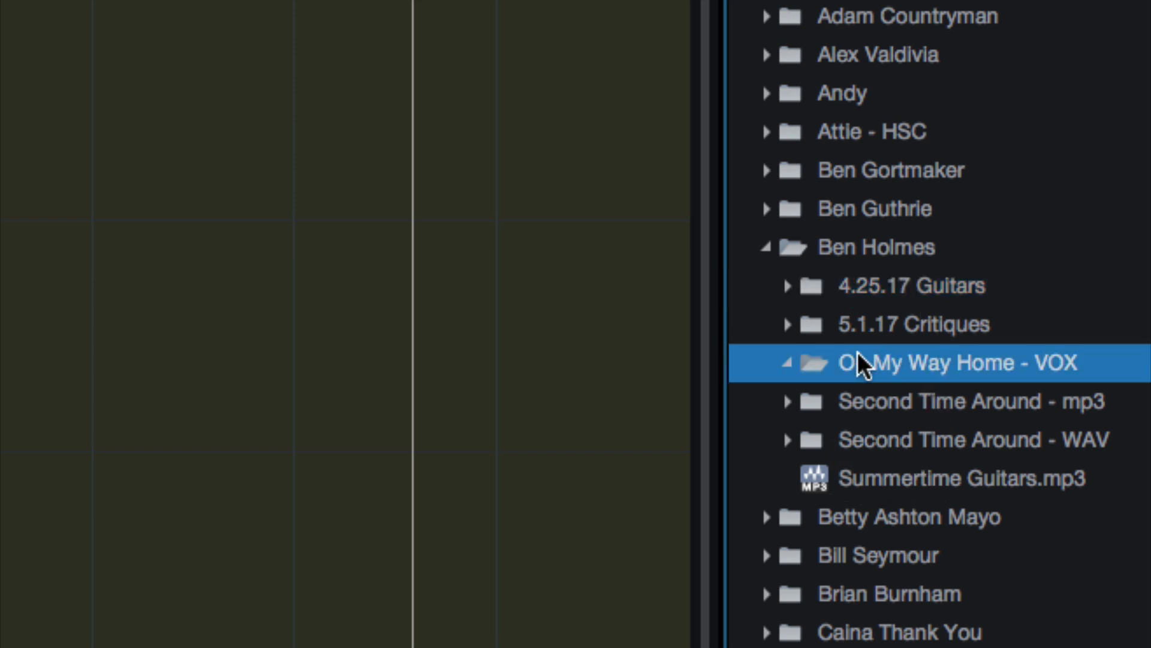
mouse_move(916, 376)
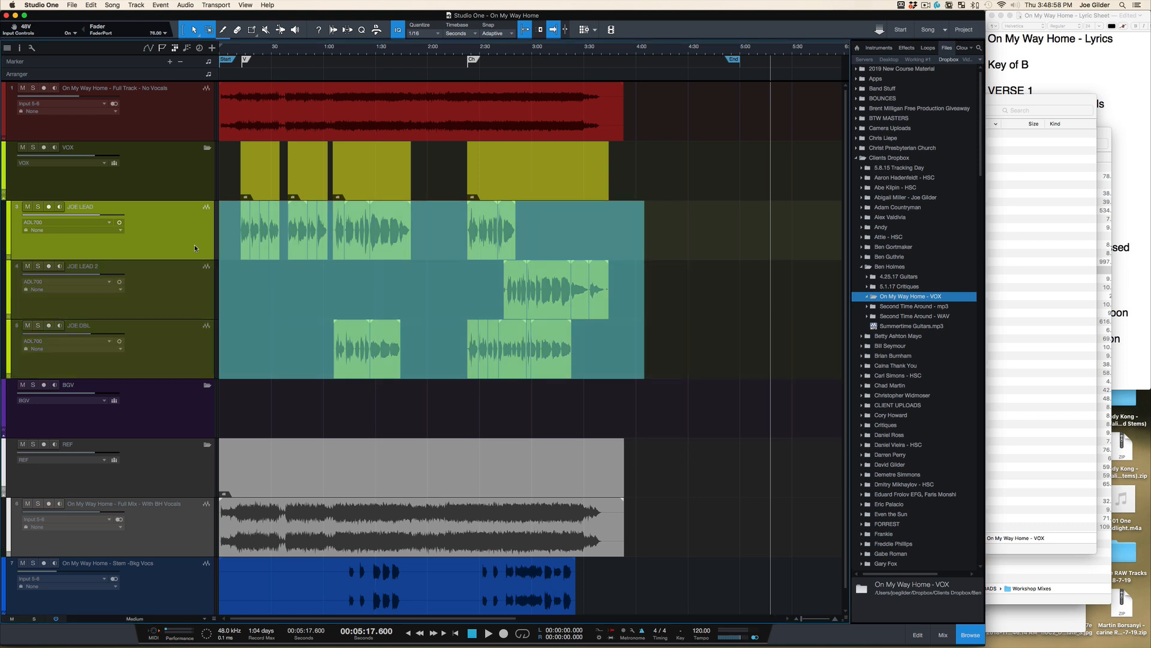
Step: Export the JOE LEAD, JOE LEAD 2 and JOE DBL events as WAVs into On My Way Home - VOX
left_click(640, 233)
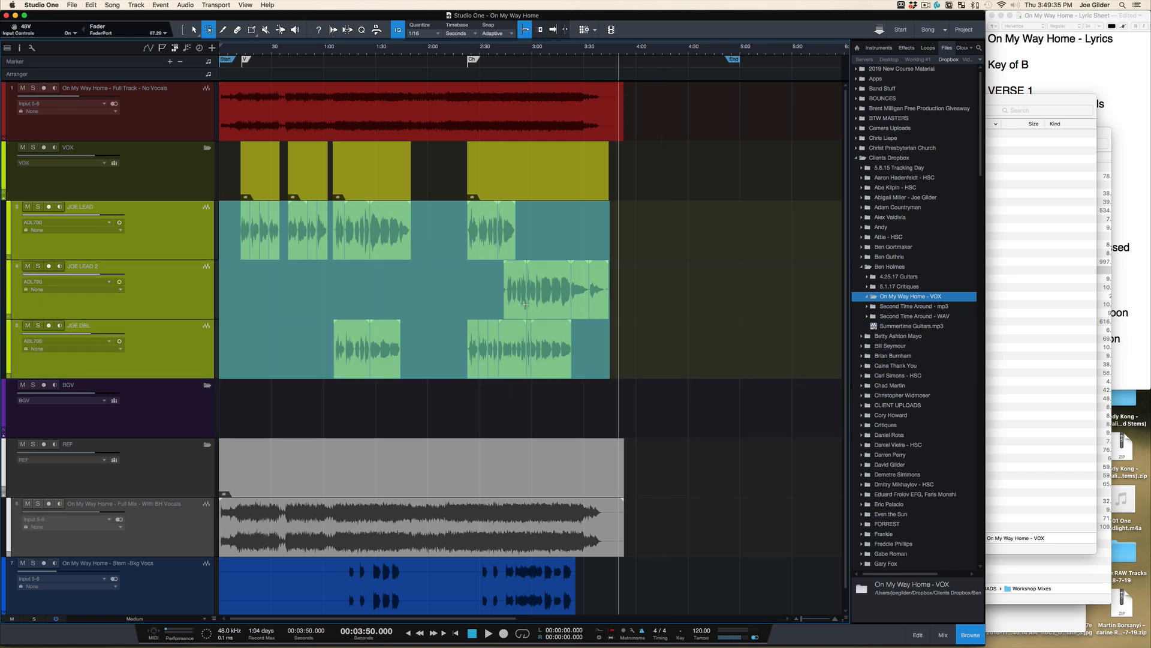
mouse_move(563, 328)
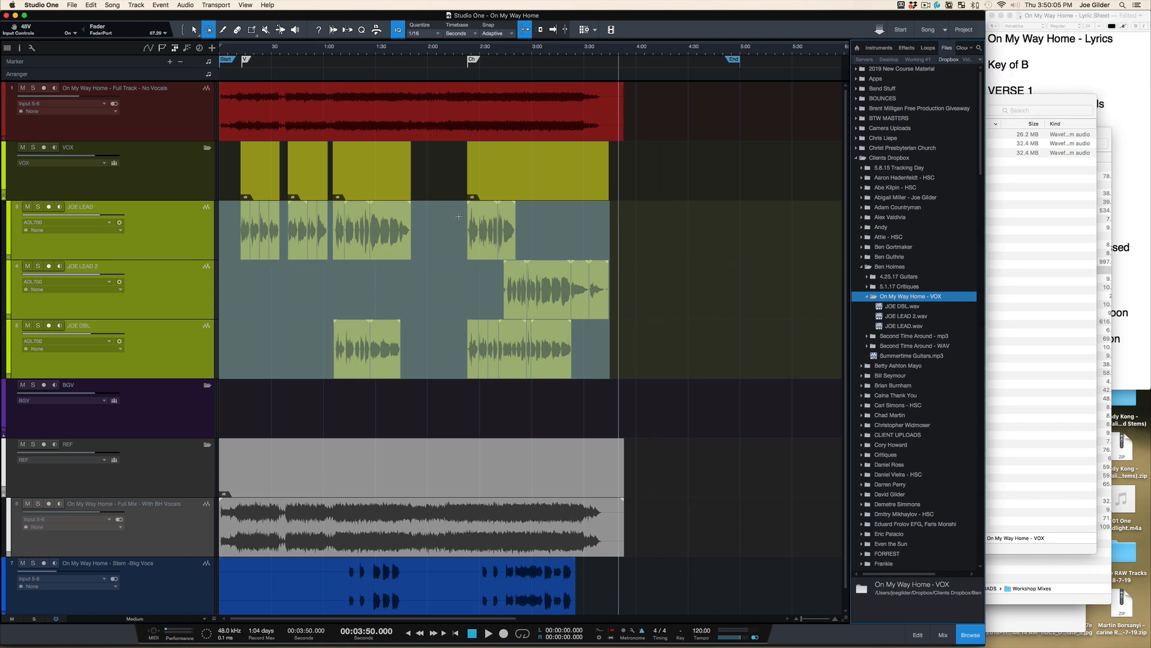
mouse_move(382, 312)
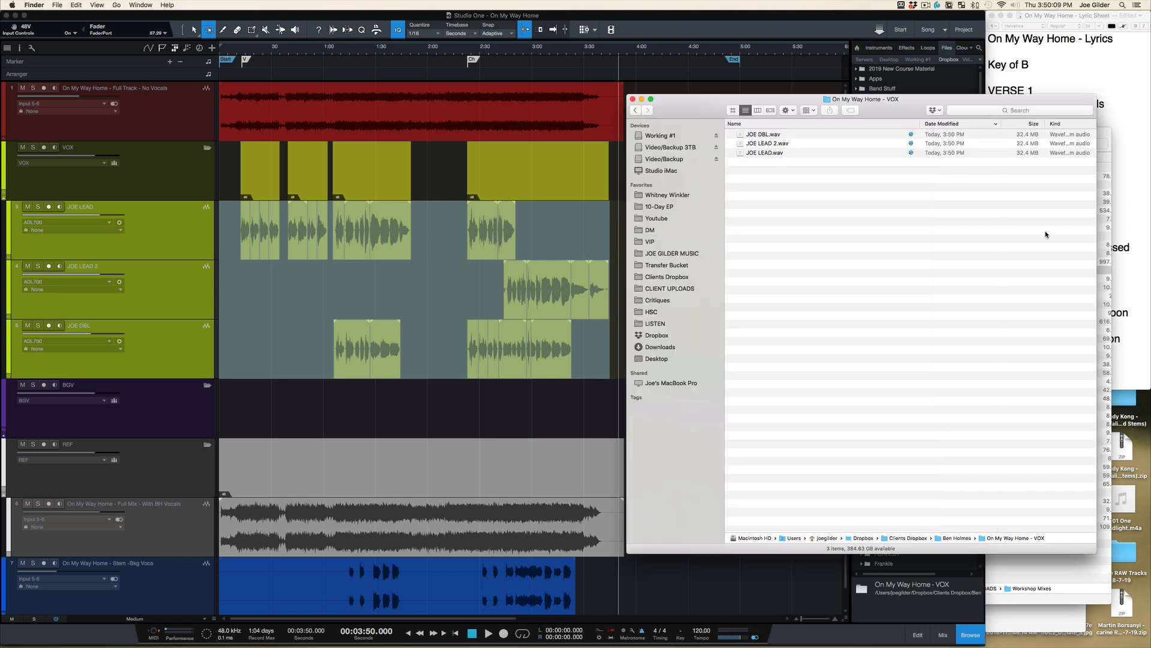
mouse_move(695, 137)
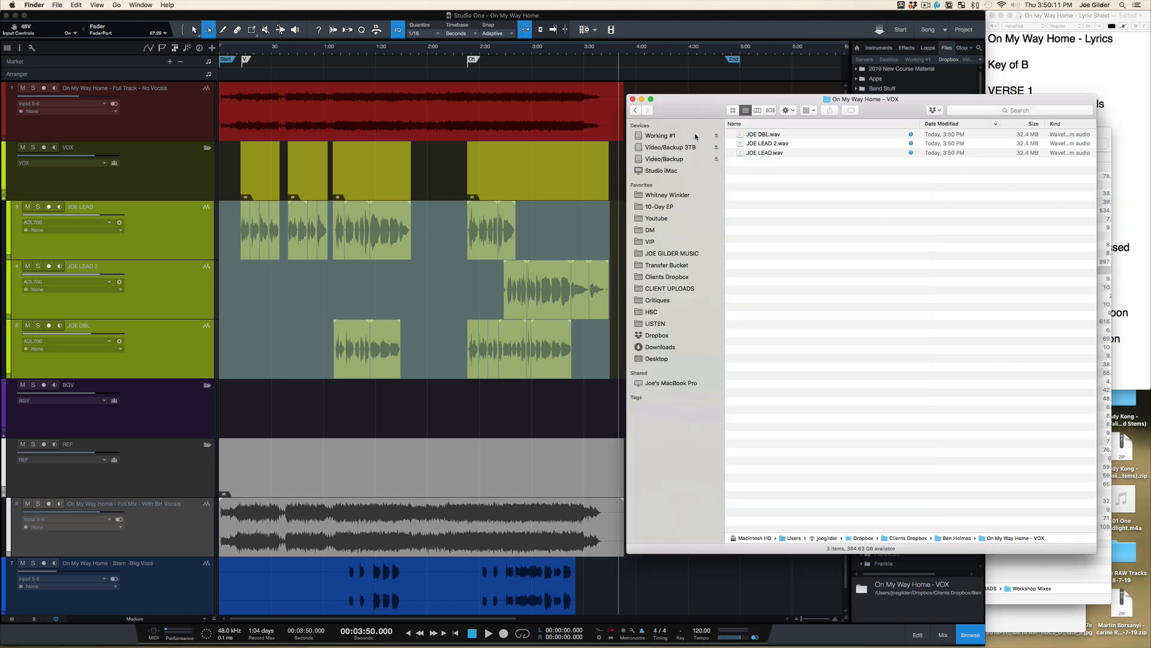